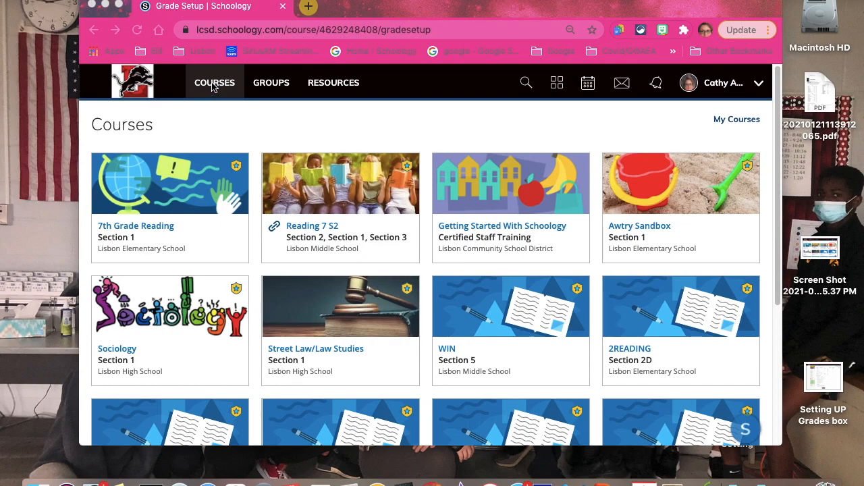
{"action": "mouse_move", "coordinate": [250, 159]}
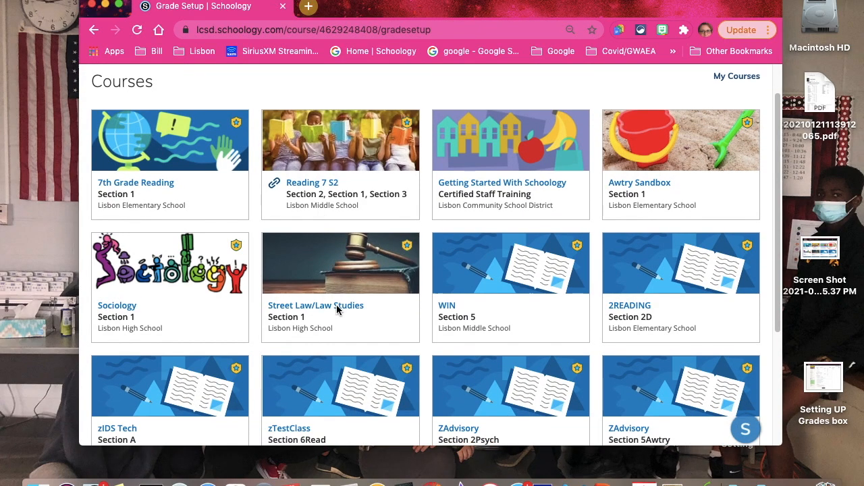
Enter the Street Law/Law Studies course and go to its Grade Setup page
{"action": "left_click", "coordinate": [316, 305]}
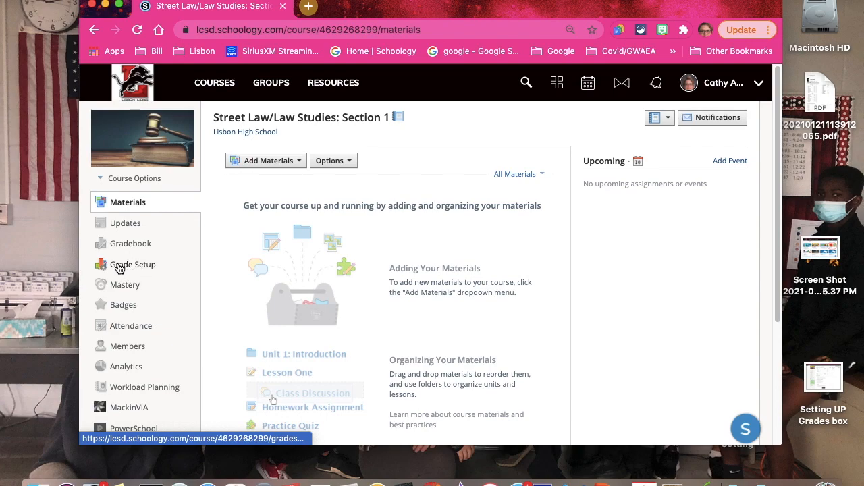
{"action": "left_click", "coordinate": [132, 263]}
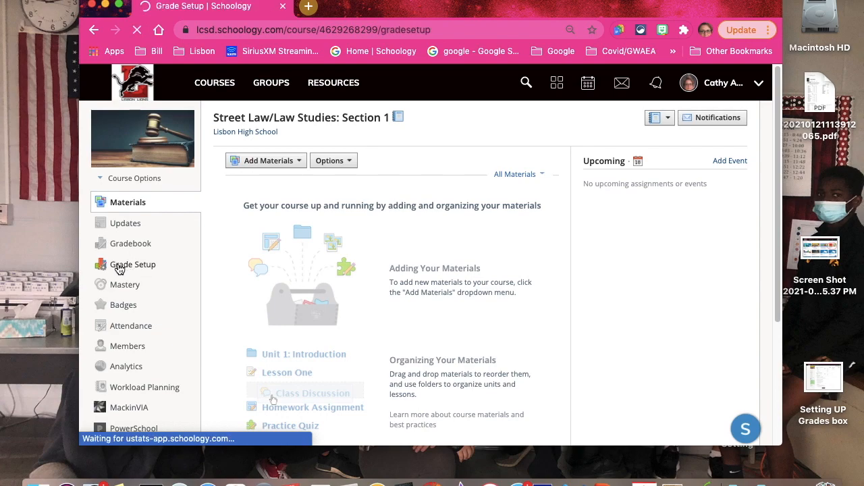
Load the Street Law Grade Setup page, which shows no categories yet
{"action": "left_click", "coordinate": [132, 263]}
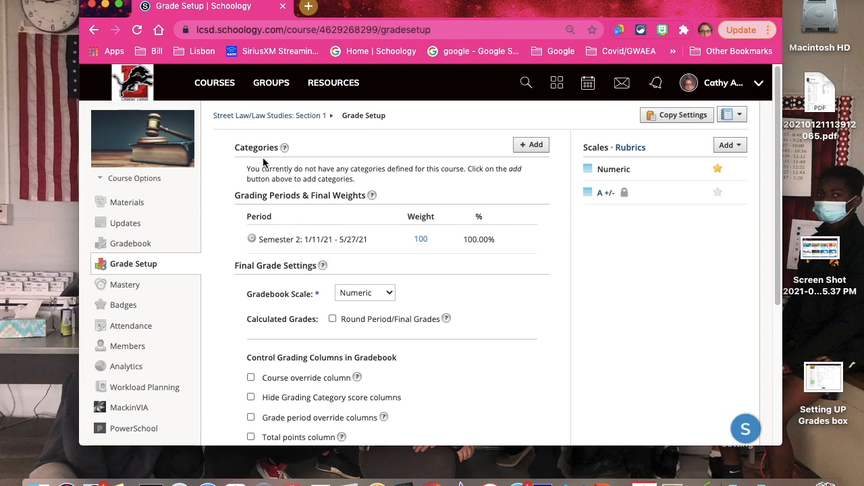
{"action": "mouse_move", "coordinate": [289, 165]}
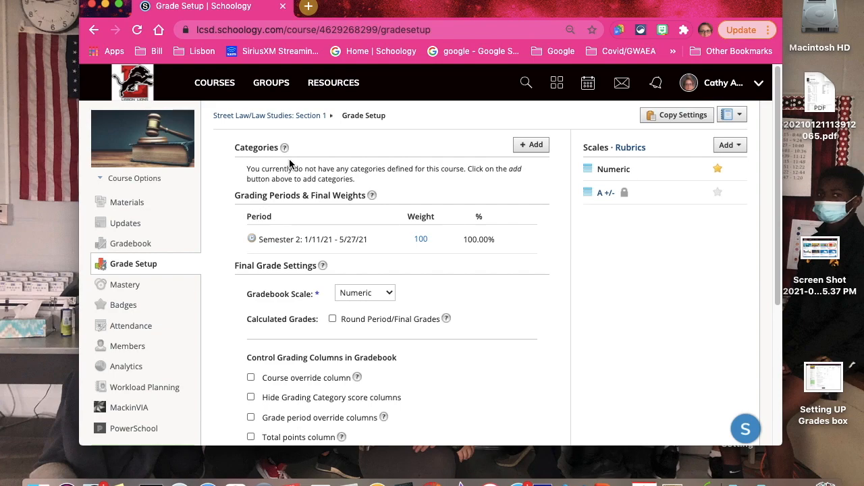
{"action": "mouse_move", "coordinate": [316, 167]}
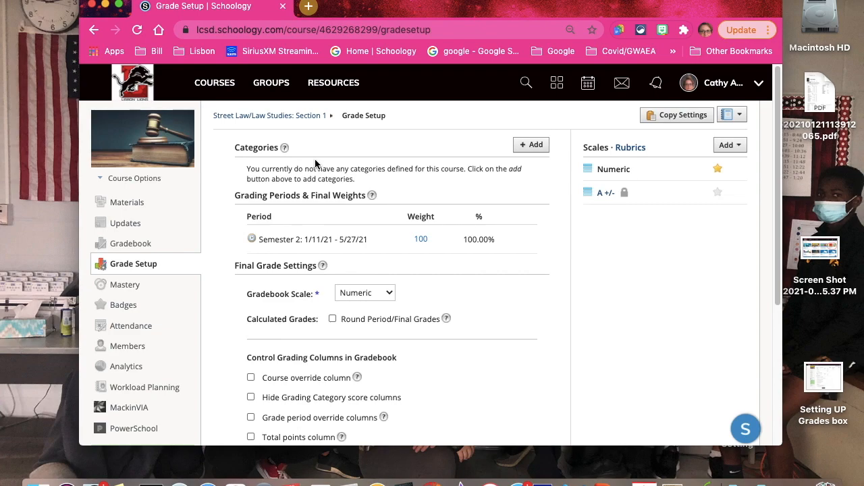
{"action": "mouse_move", "coordinate": [248, 143]}
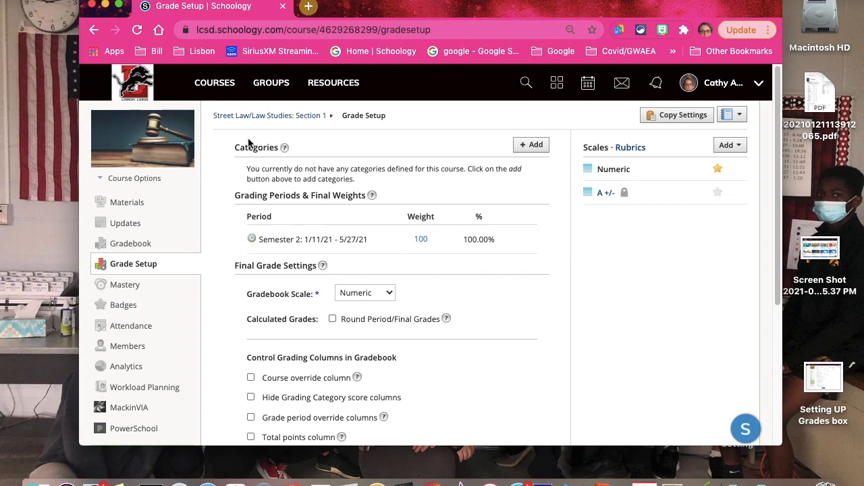
{"action": "mouse_move", "coordinate": [288, 160]}
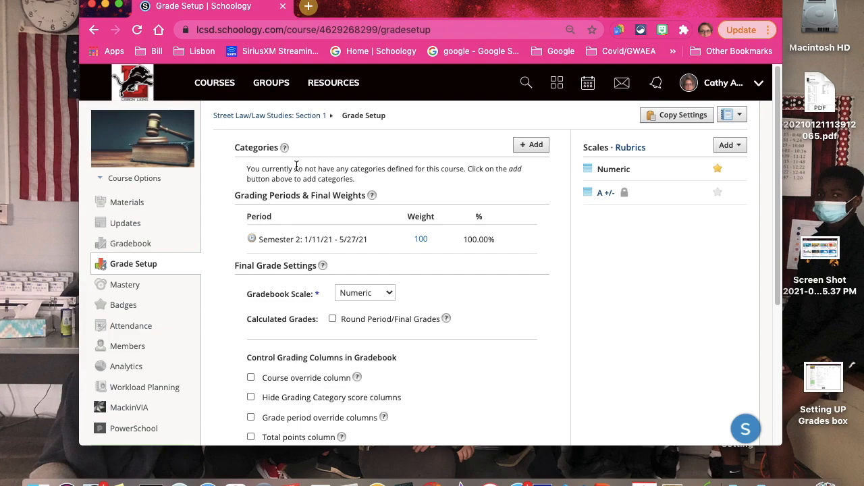
{"action": "mouse_move", "coordinate": [392, 202]}
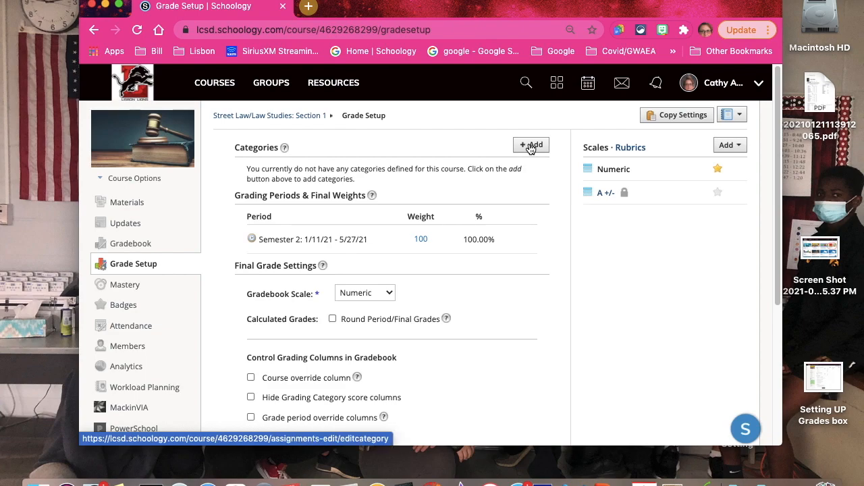
Create a 'Tests' category calculated by total points with 0 lowest scores dropped
{"action": "left_click", "coordinate": [532, 146]}
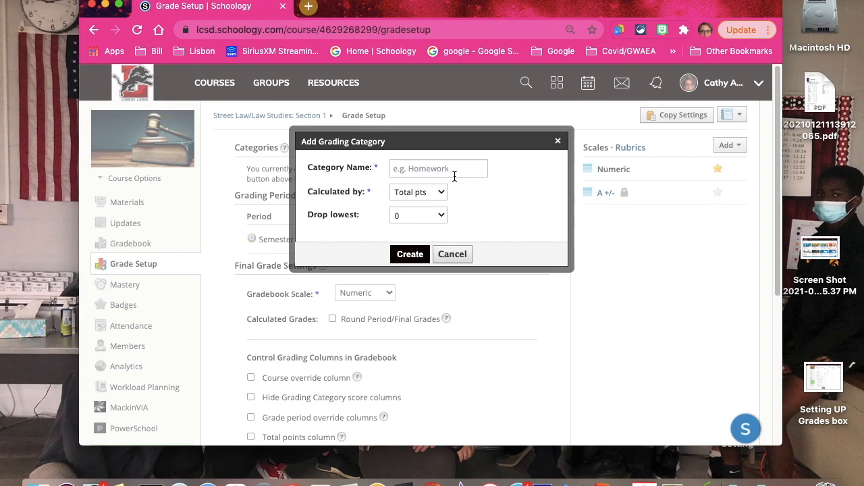
{"action": "left_click", "coordinate": [437, 167]}
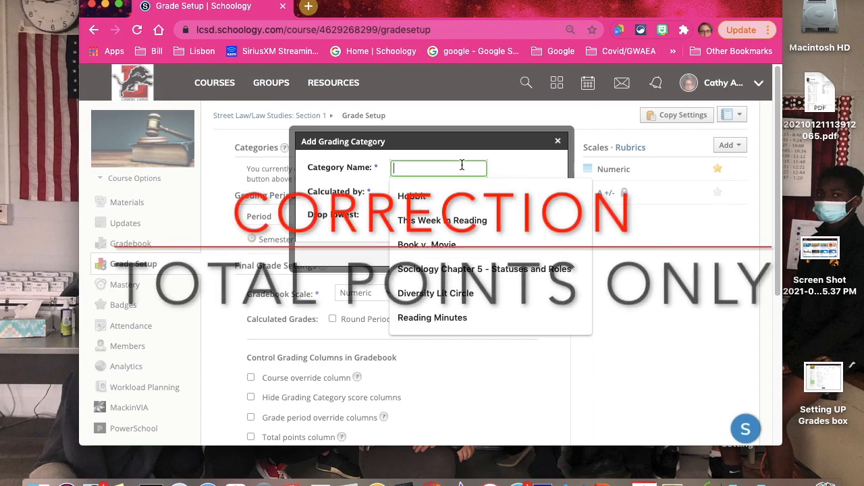
{"action": "type", "text": "Tests"}
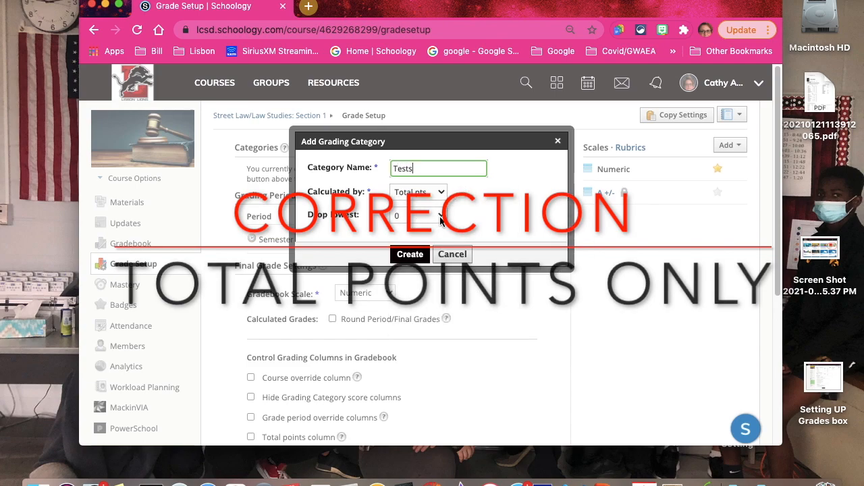
{"action": "left_click", "coordinate": [417, 192]}
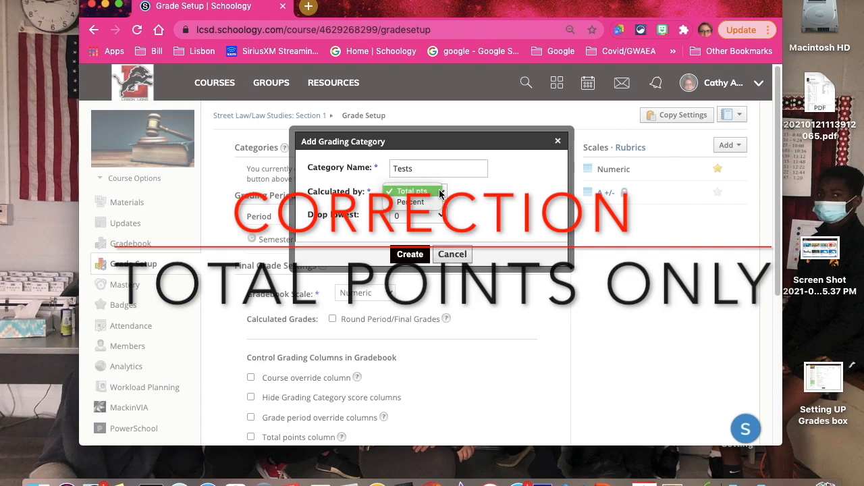
{"action": "left_click", "coordinate": [438, 214]}
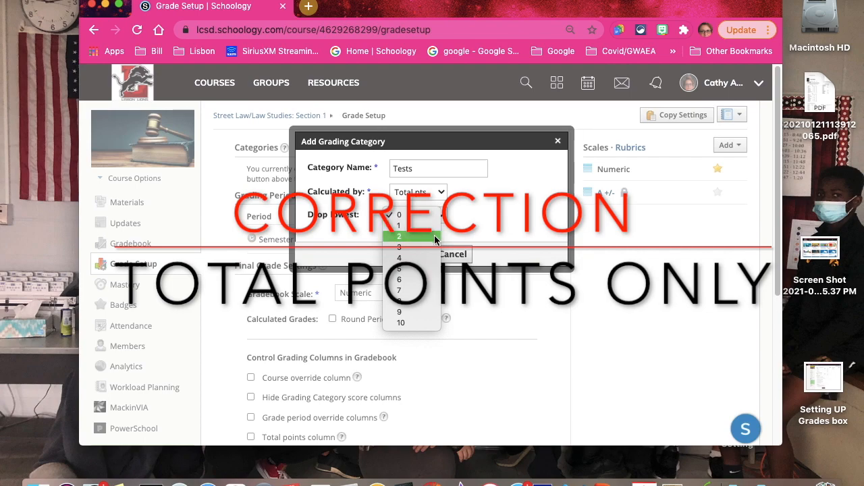
{"action": "left_click", "coordinate": [400, 214]}
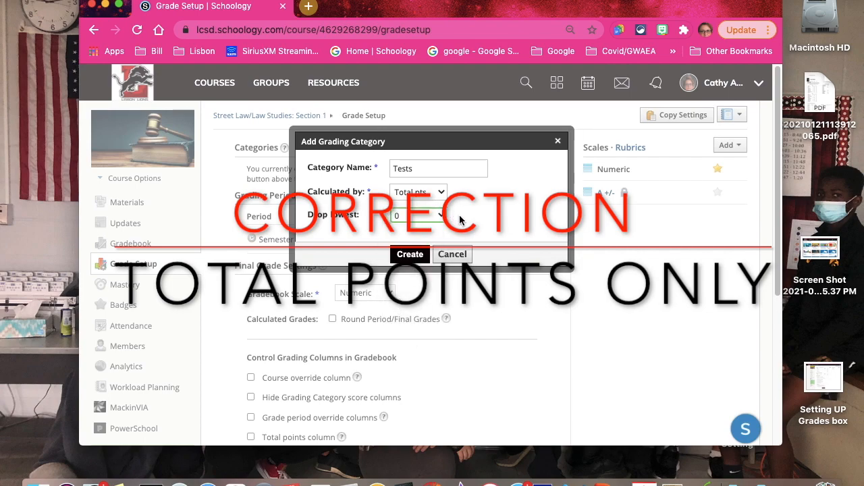
{"action": "left_click", "coordinate": [410, 254]}
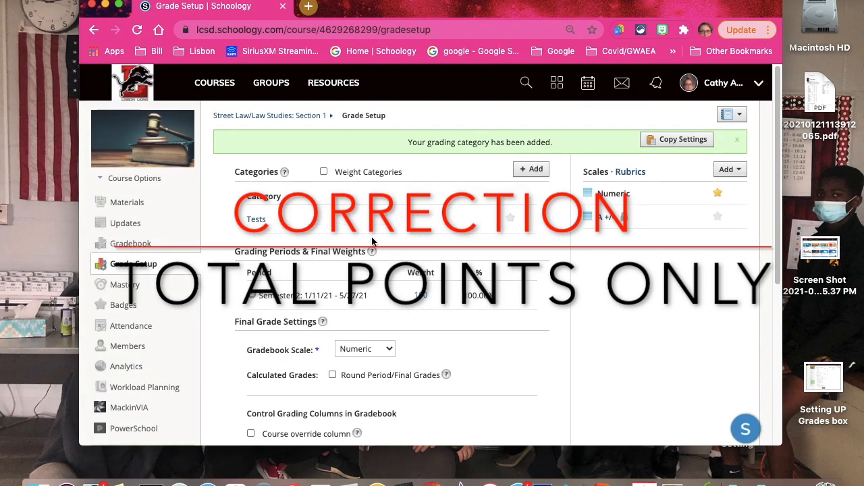
{"action": "mouse_move", "coordinate": [277, 230]}
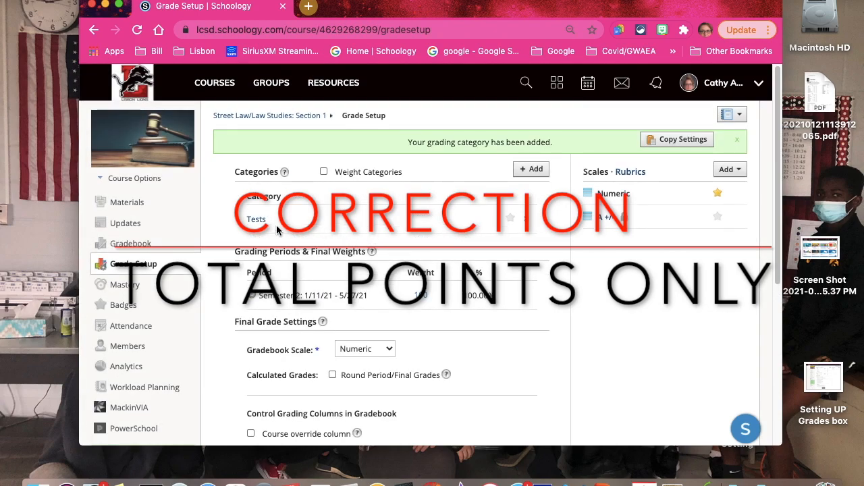
{"action": "mouse_move", "coordinate": [371, 237]}
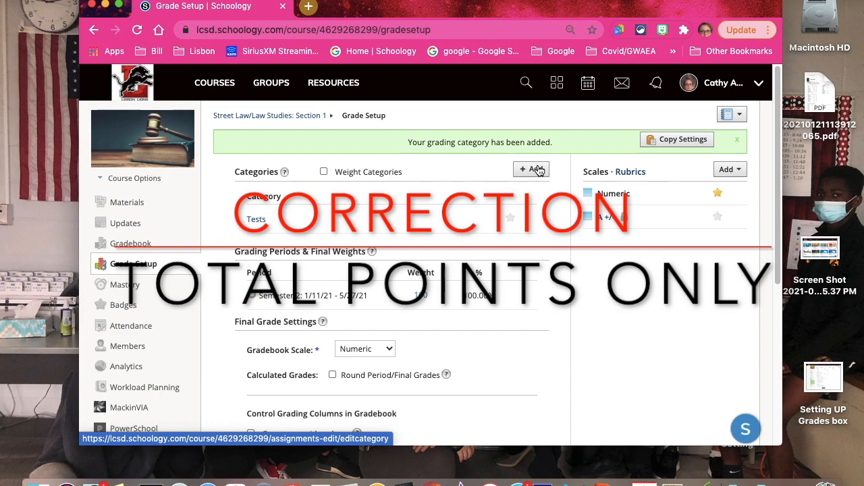
Create a 'Classwork' category calculated by total points alongside Tests
{"action": "left_click", "coordinate": [737, 139]}
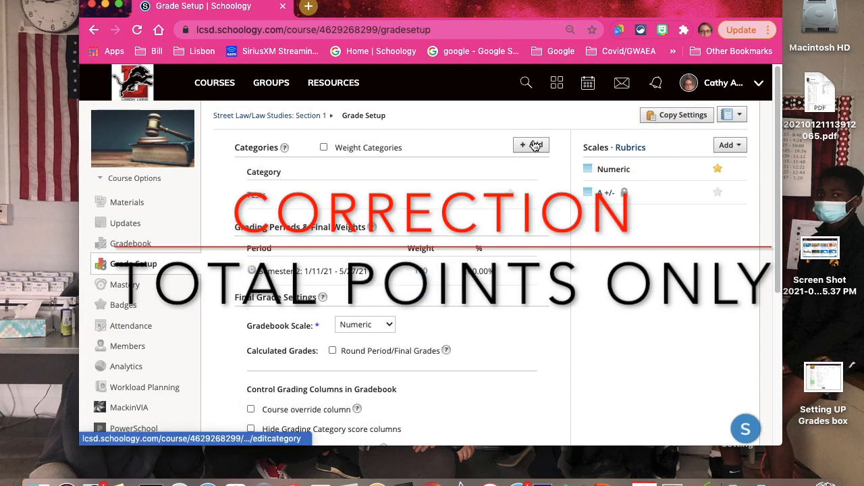
{"action": "left_click", "coordinate": [531, 146]}
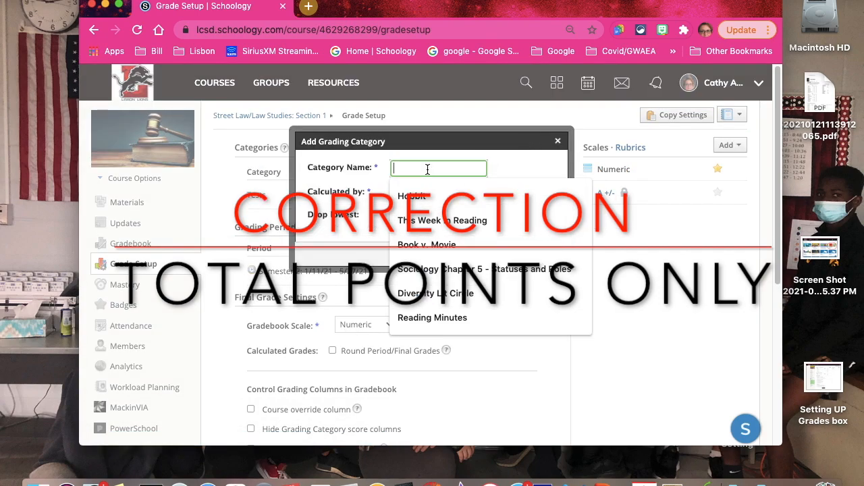
{"action": "type", "text": "Classwork"}
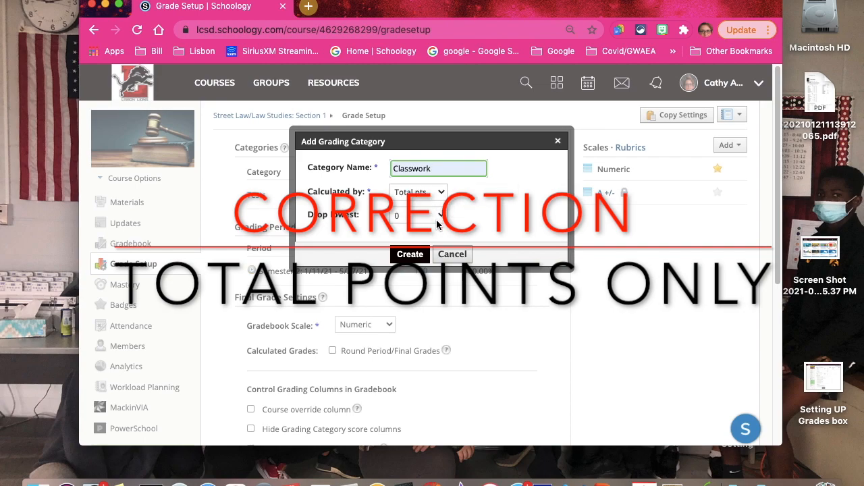
{"action": "mouse_move", "coordinate": [414, 271]}
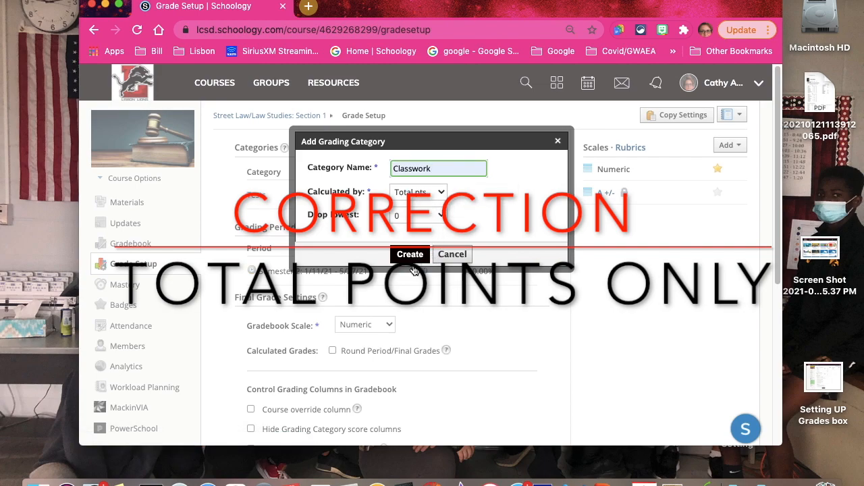
{"action": "left_click", "coordinate": [410, 254]}
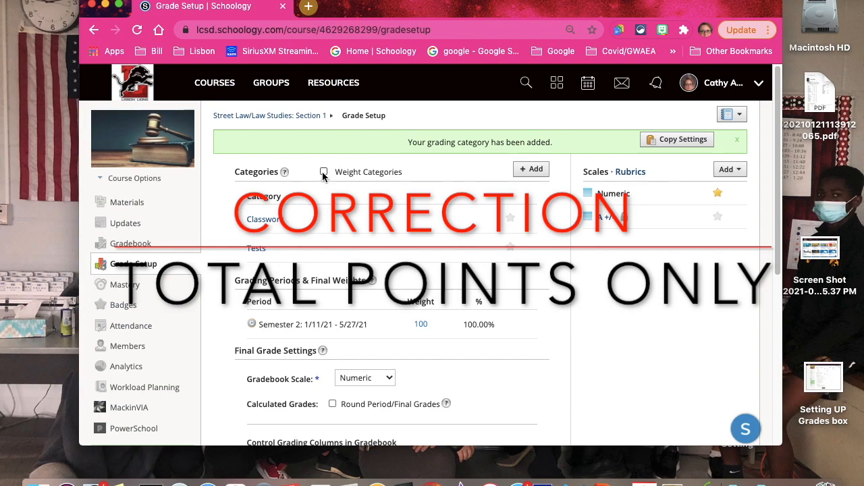
{"action": "left_click", "coordinate": [324, 172]}
{"action": "type", "text": "60"}
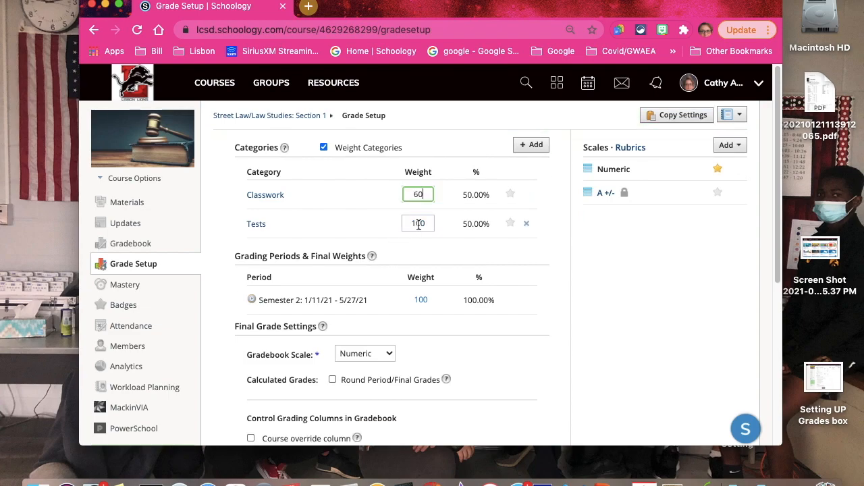
{"action": "type", "text": "100"}
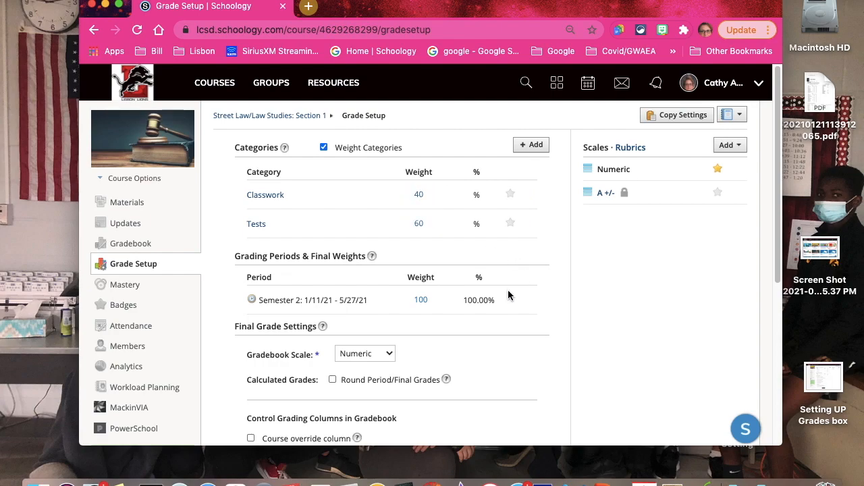
{"action": "mouse_move", "coordinate": [331, 289]}
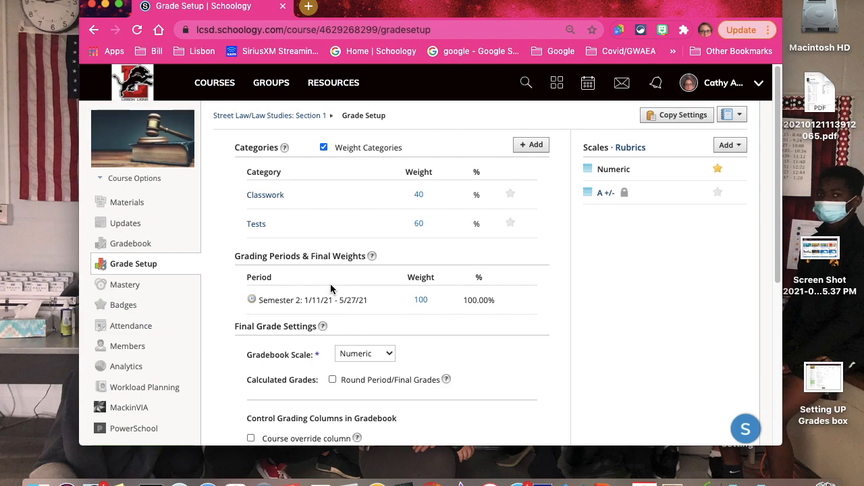
{"action": "scroll", "scroll_direction": "down", "scroll_amount": 3}
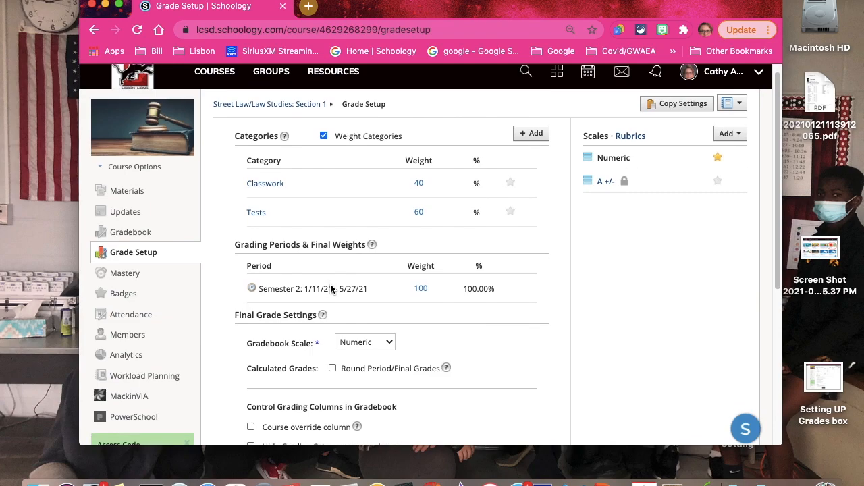
{"action": "scroll", "scroll_direction": "down", "scroll_amount": 3}
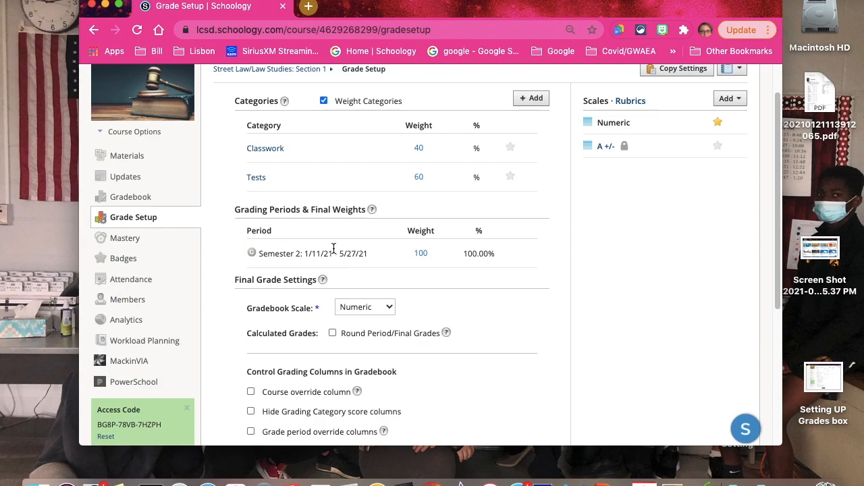
{"action": "mouse_move", "coordinate": [357, 256]}
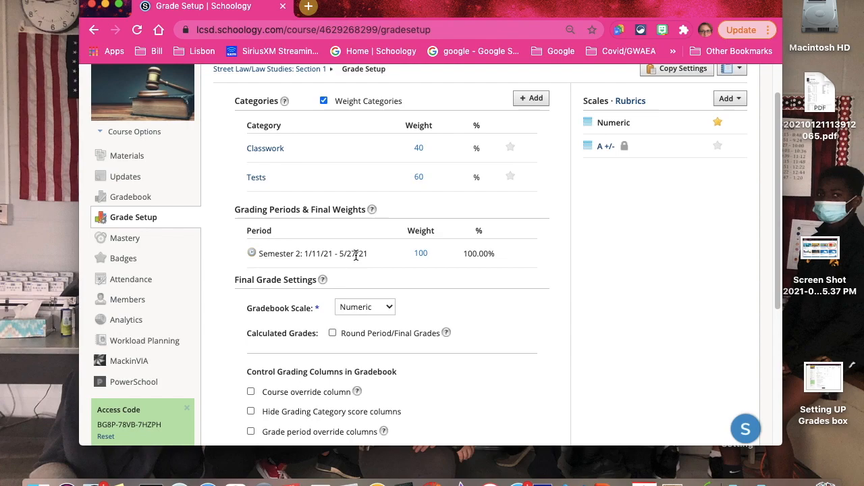
{"action": "mouse_move", "coordinate": [335, 227]}
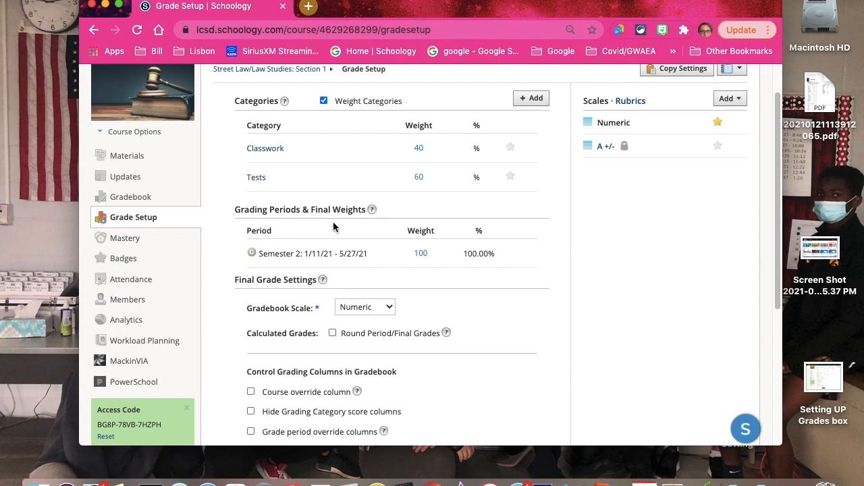
{"action": "mouse_move", "coordinate": [292, 248]}
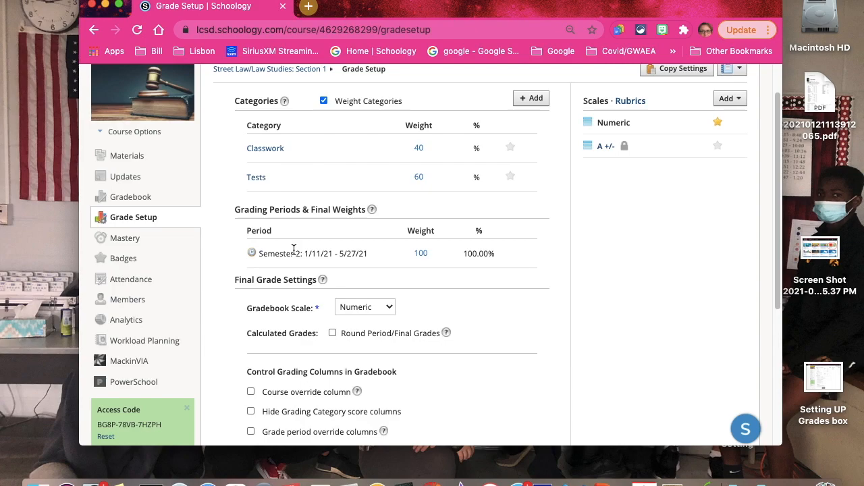
{"action": "scroll", "scroll_direction": "down", "scroll_amount": 3}
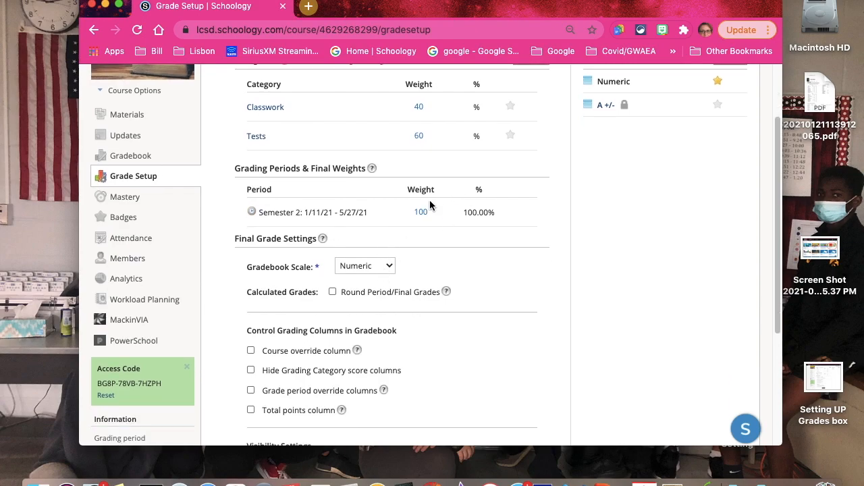
{"action": "mouse_move", "coordinate": [445, 263]}
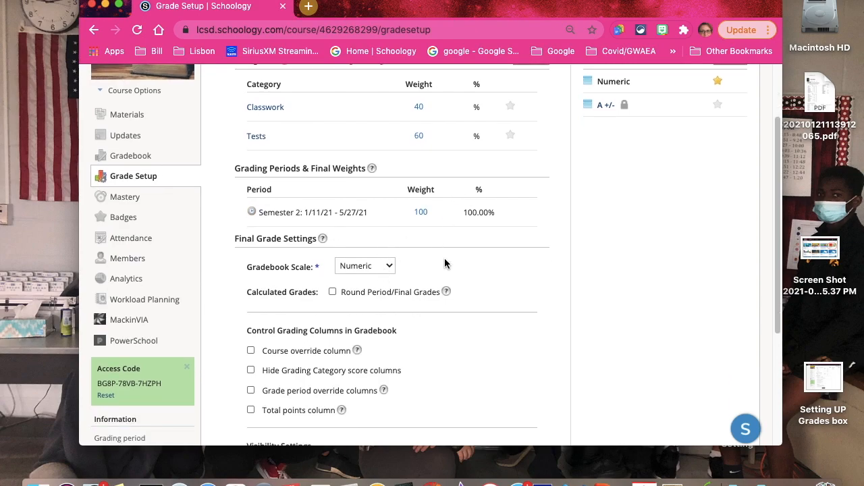
{"action": "scroll", "scroll_direction": "down", "scroll_amount": 3}
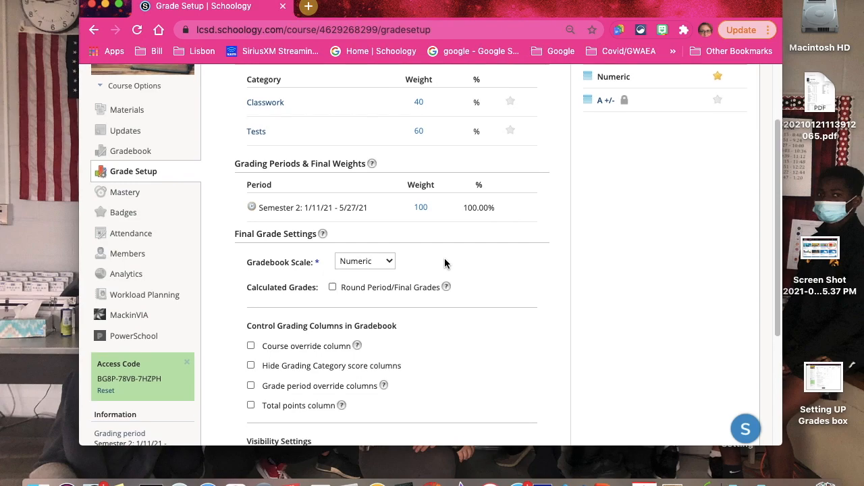
{"action": "scroll", "scroll_direction": "down", "scroll_amount": 3}
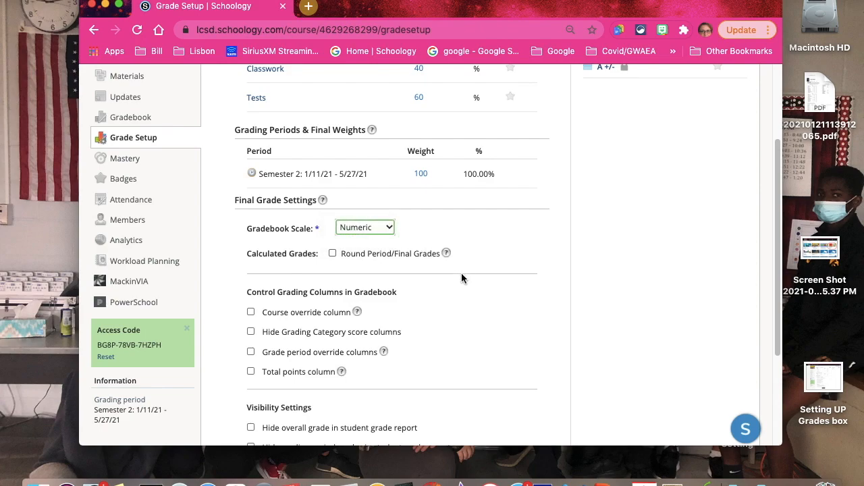
{"action": "scroll", "scroll_direction": "down", "scroll_amount": 3}
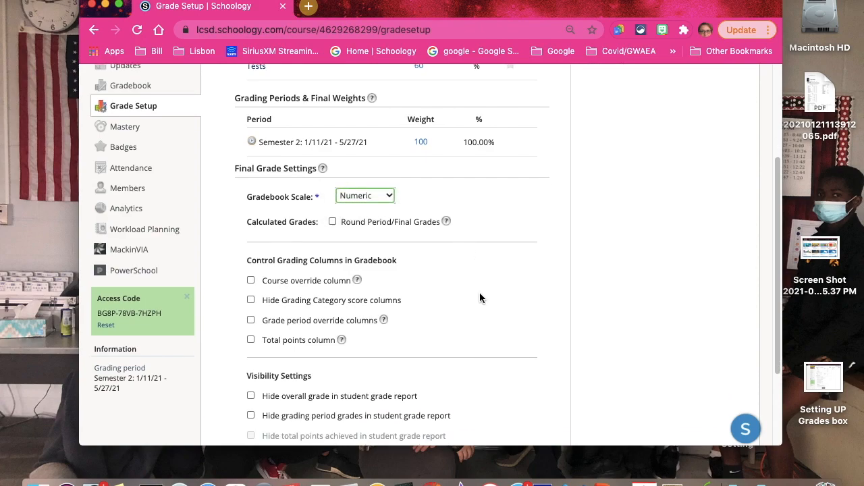
{"action": "scroll", "scroll_direction": "up", "scroll_amount": 3}
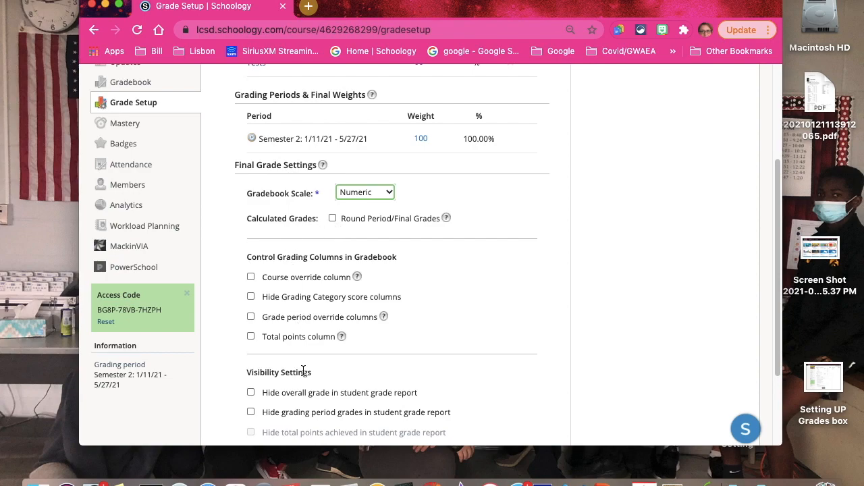
{"action": "scroll", "scroll_direction": "down", "scroll_amount": 3}
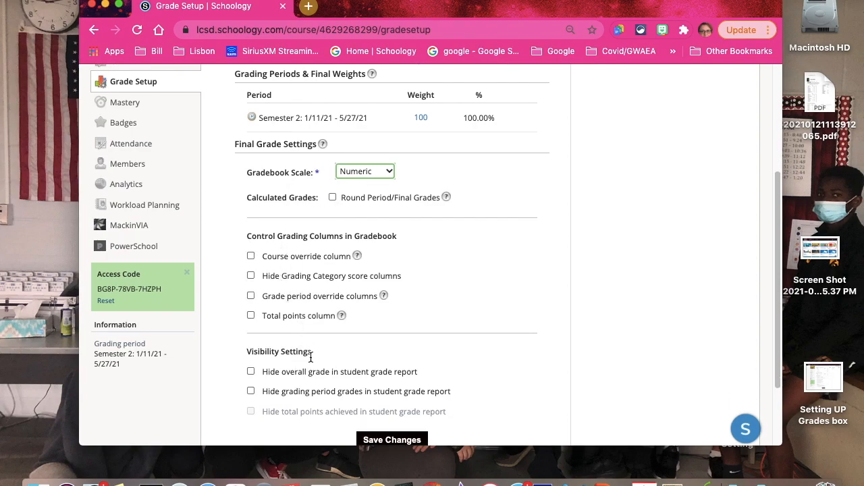
{"action": "scroll", "scroll_direction": "down", "scroll_amount": 3}
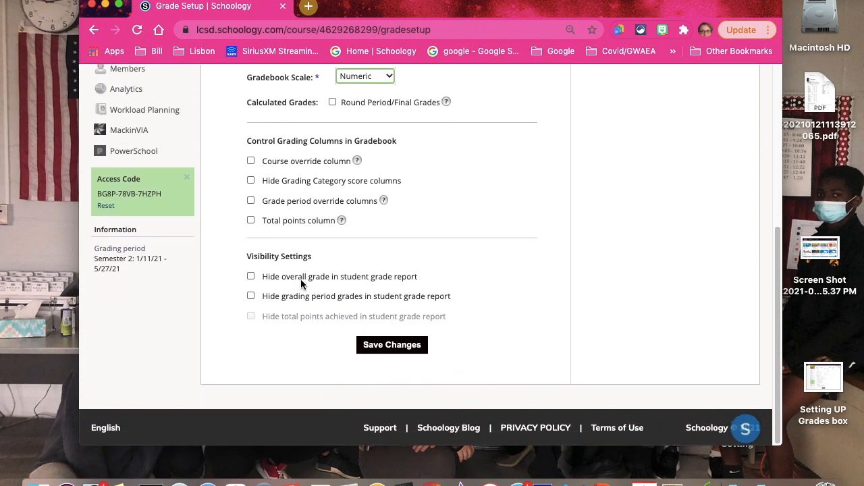
{"action": "scroll", "scroll_direction": "up", "scroll_amount": 3}
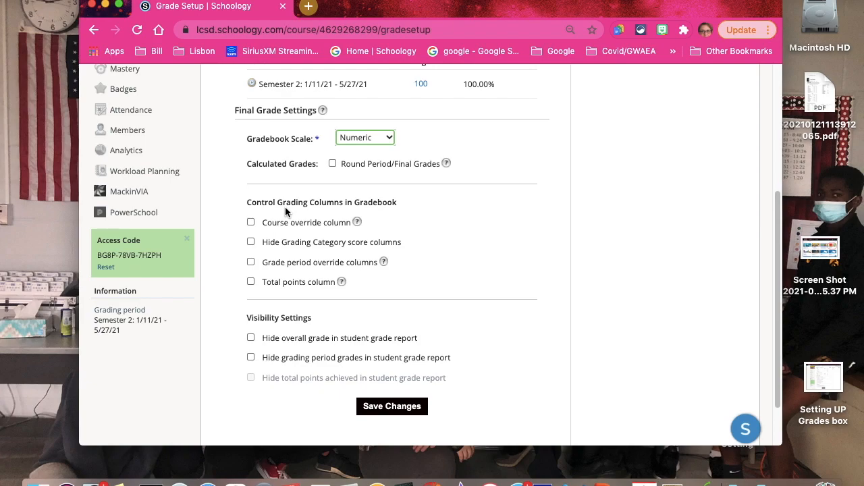
{"action": "mouse_move", "coordinate": [359, 410]}
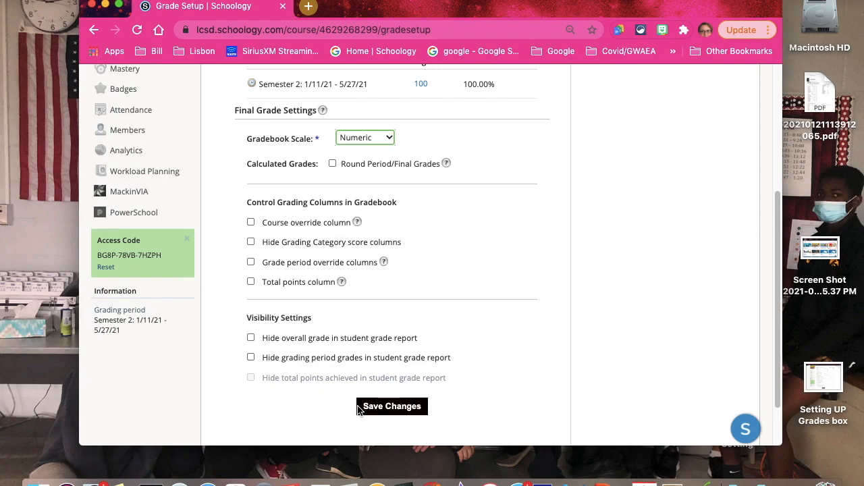
Save the Classwork 40% / Tests 60% weights and start copying settings to other courses
{"action": "left_click", "coordinate": [392, 405]}
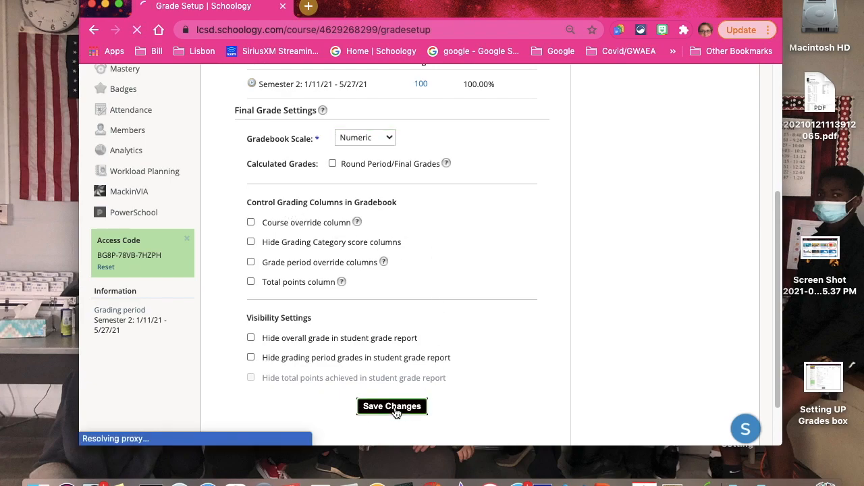
{"action": "left_click", "coordinate": [392, 405]}
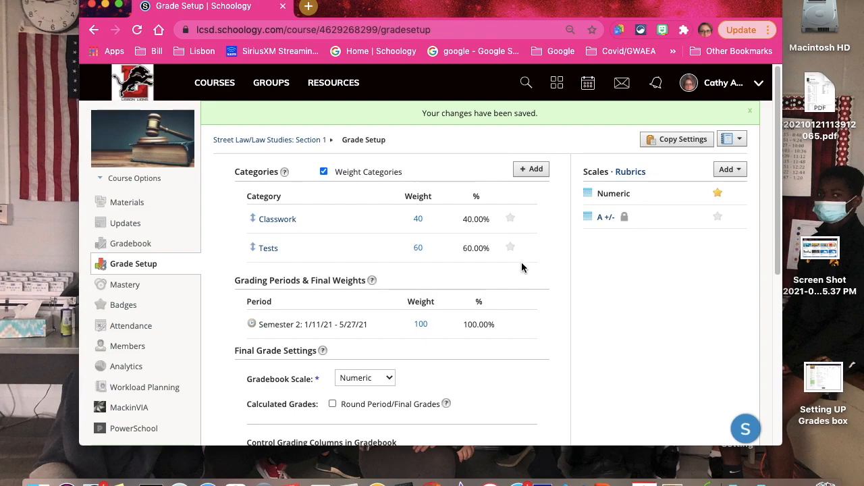
{"action": "mouse_move", "coordinate": [682, 139]}
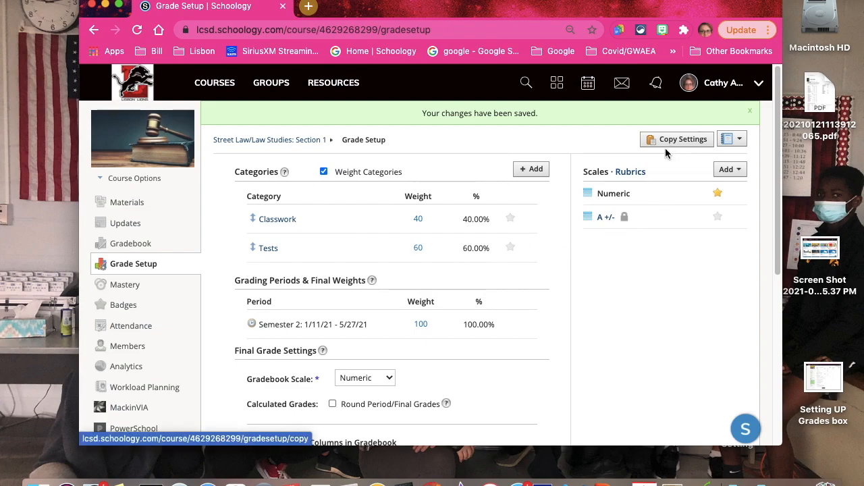
{"action": "left_click", "coordinate": [684, 139]}
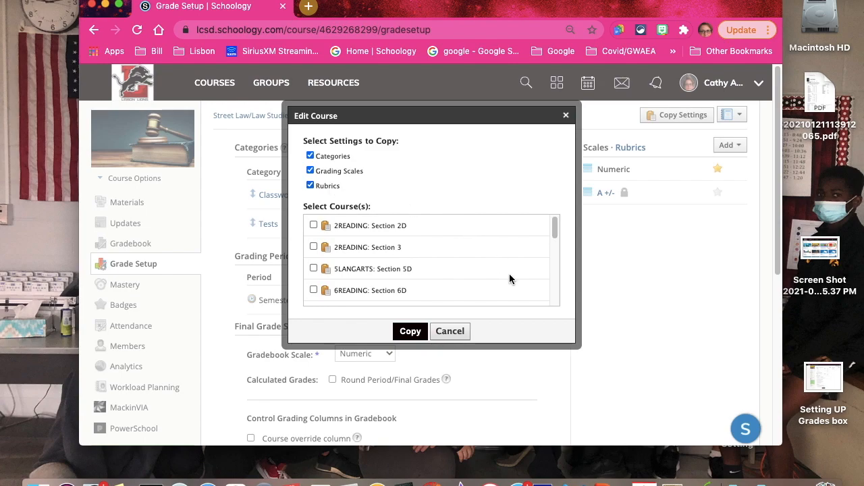
Copy categories, grading scales and rubrics to Sandbox Psychology and Sociology Section 1
{"action": "scroll", "scroll_direction": "down", "scroll_amount": 3}
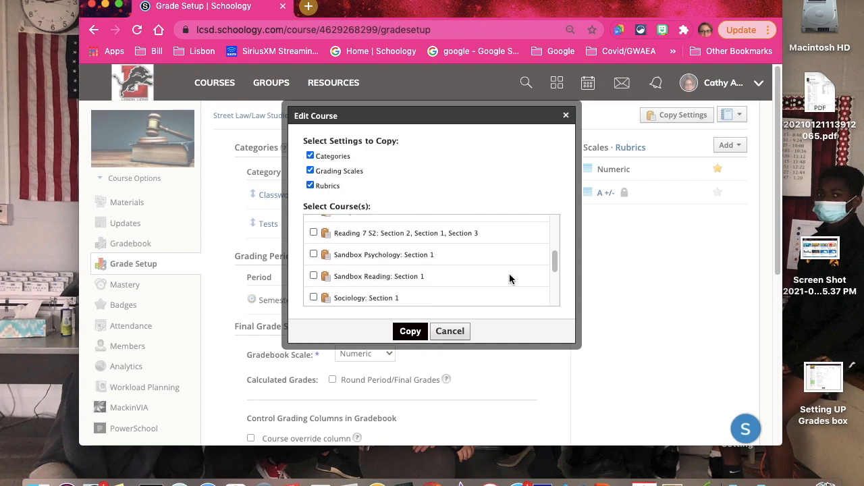
{"action": "scroll", "scroll_direction": "down", "scroll_amount": 3}
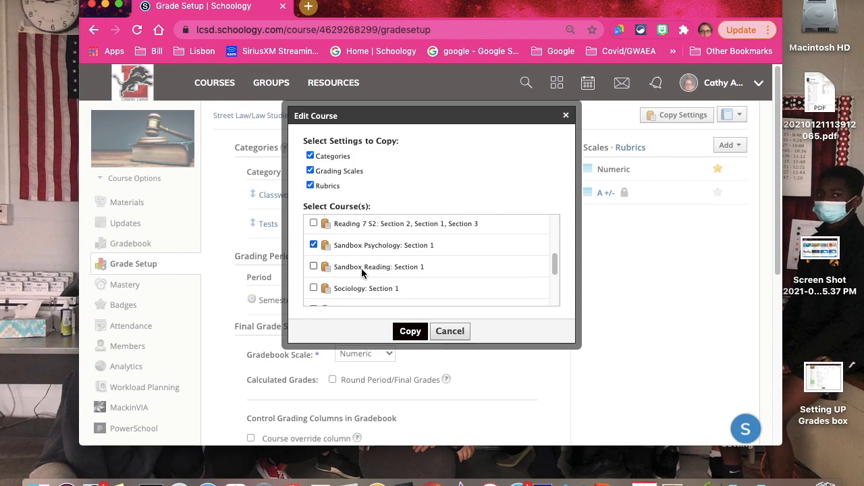
{"action": "scroll", "scroll_direction": "down", "scroll_amount": 3}
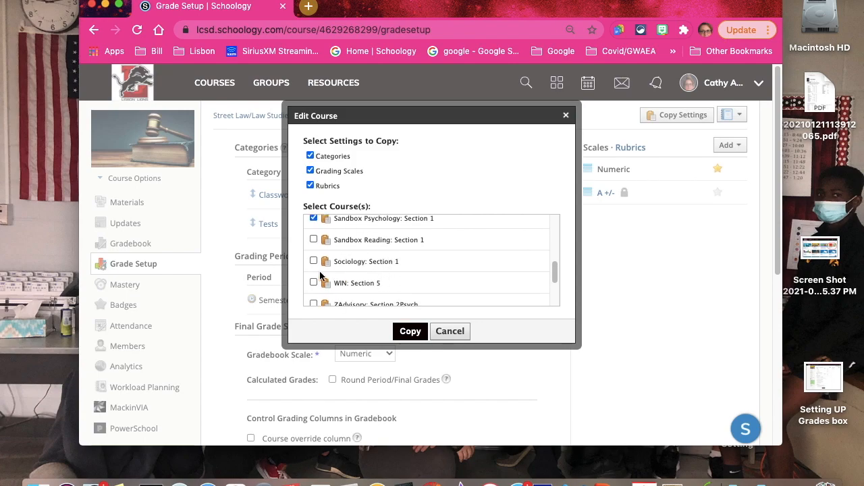
{"action": "scroll", "scroll_direction": "up", "scroll_amount": 3}
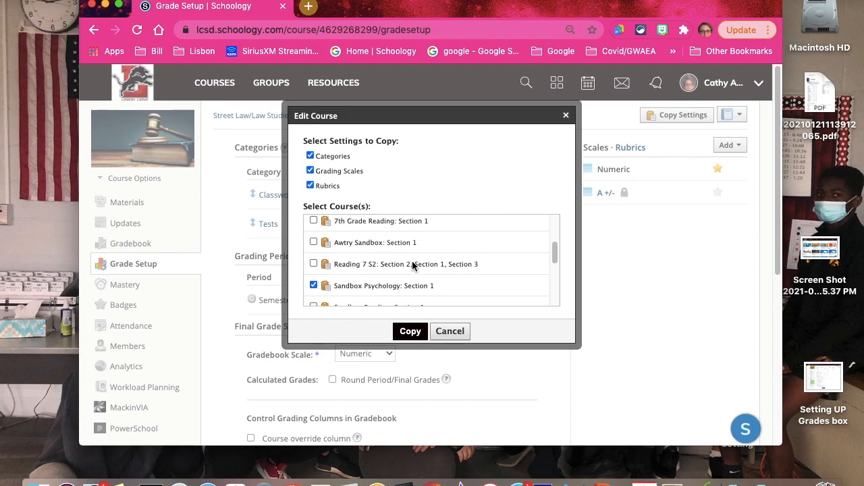
{"action": "scroll", "scroll_direction": "down", "scroll_amount": 3}
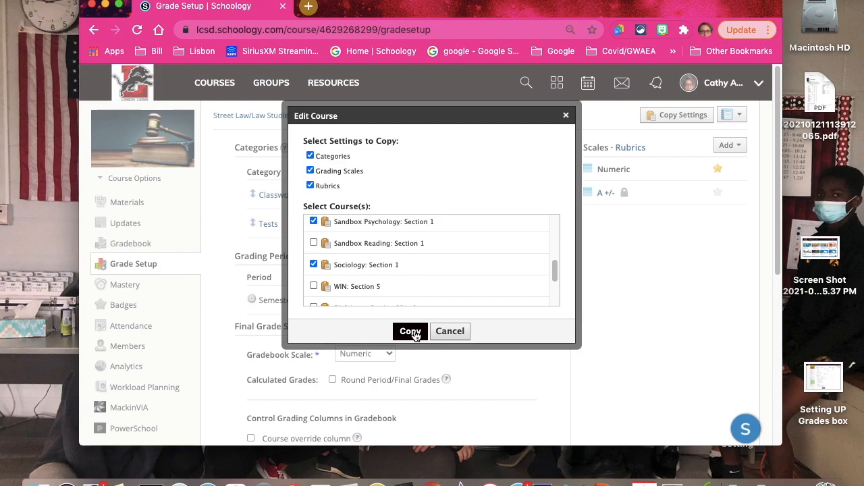
{"action": "left_click", "coordinate": [410, 331]}
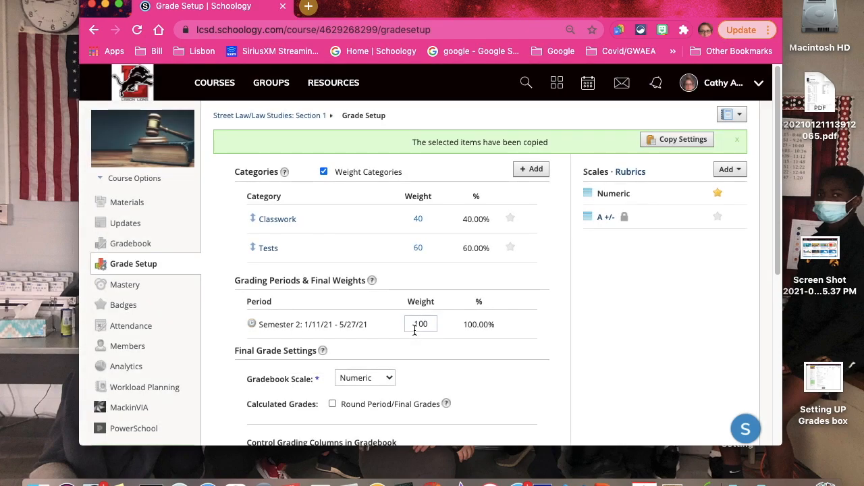